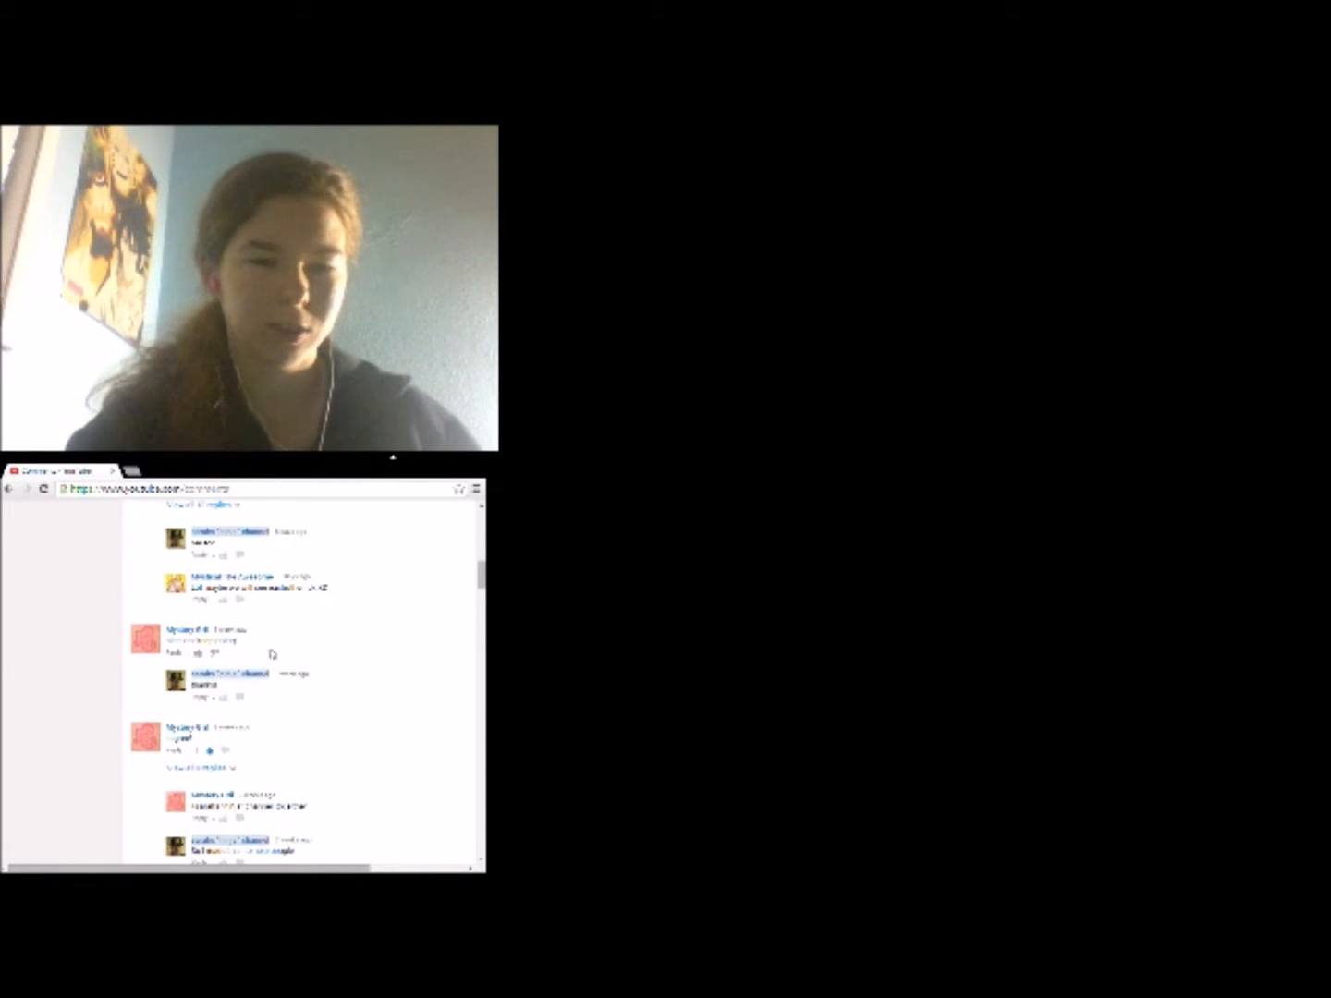
Step: Scroll the comments down to the next thread with hidden replies
scroll(down, 3)
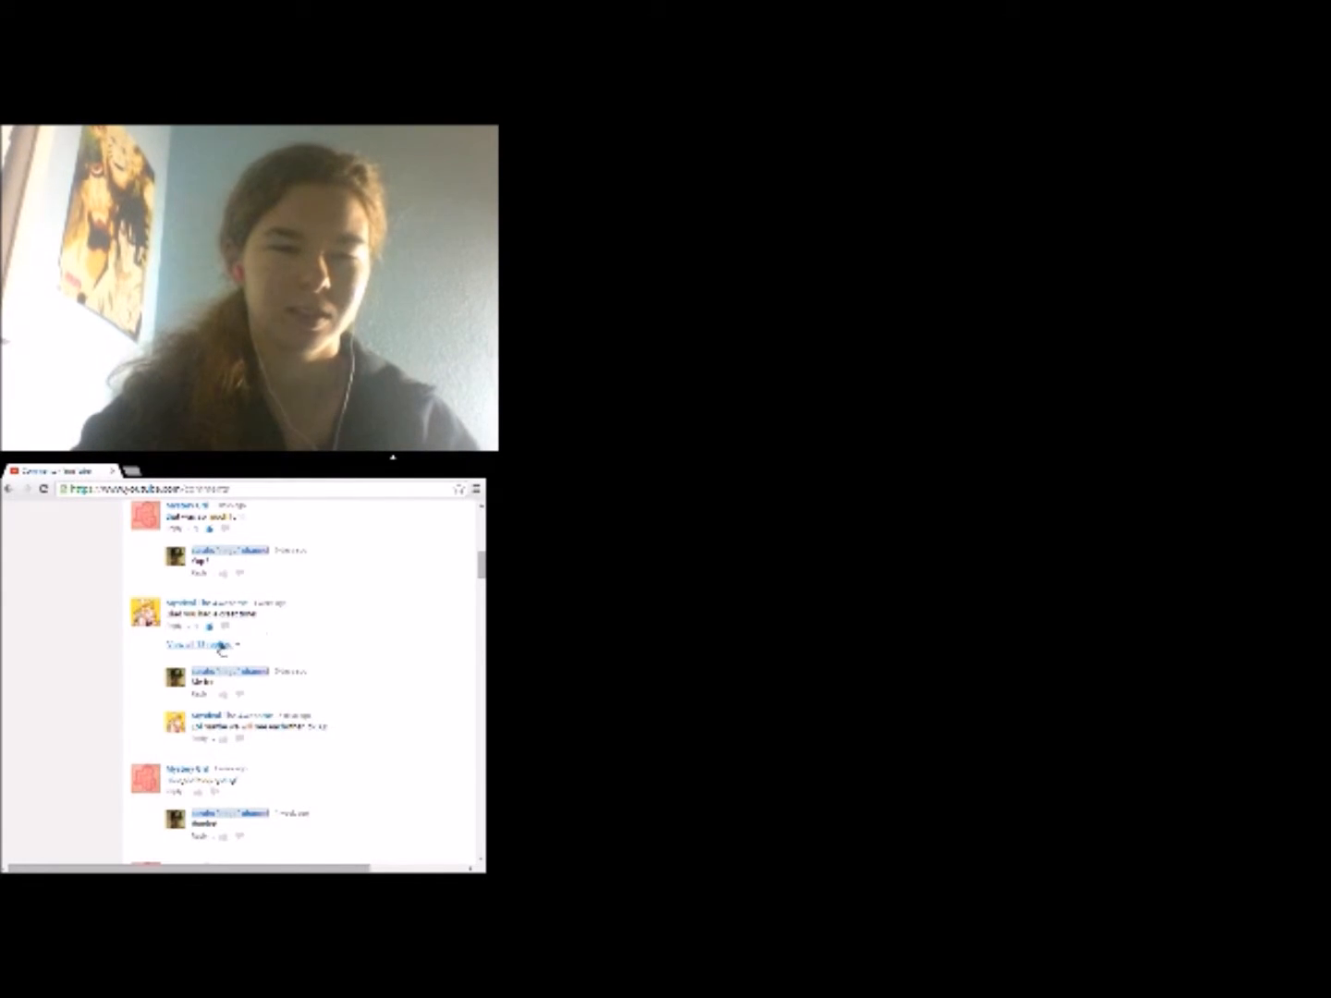
Step: Show all replies under that comment thread
click(200, 643)
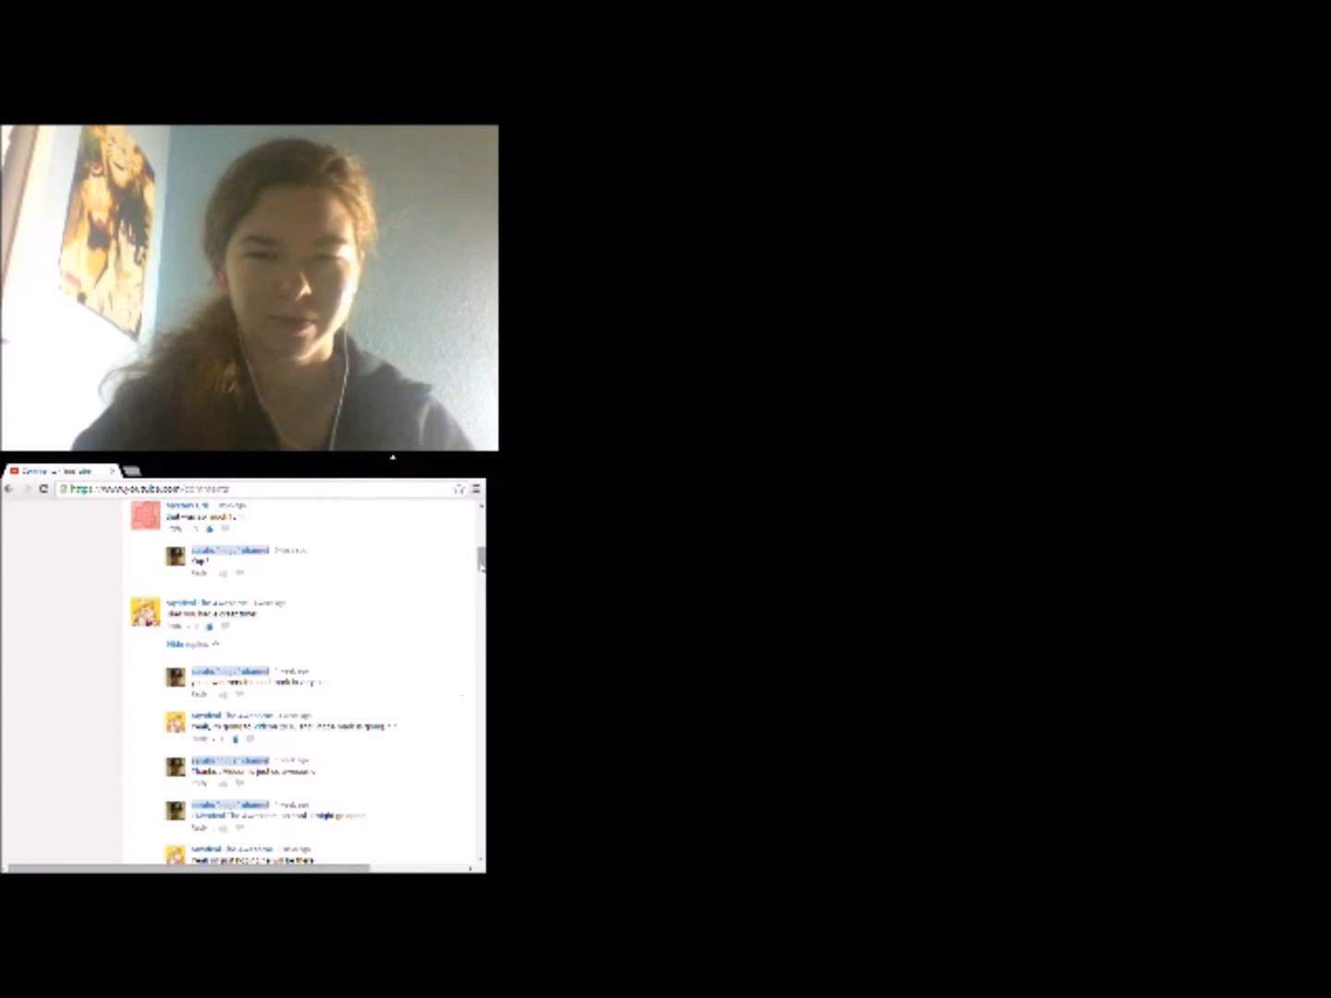
Step: Scroll through the expanded replies and into the following comment threads
scroll(down, 3)
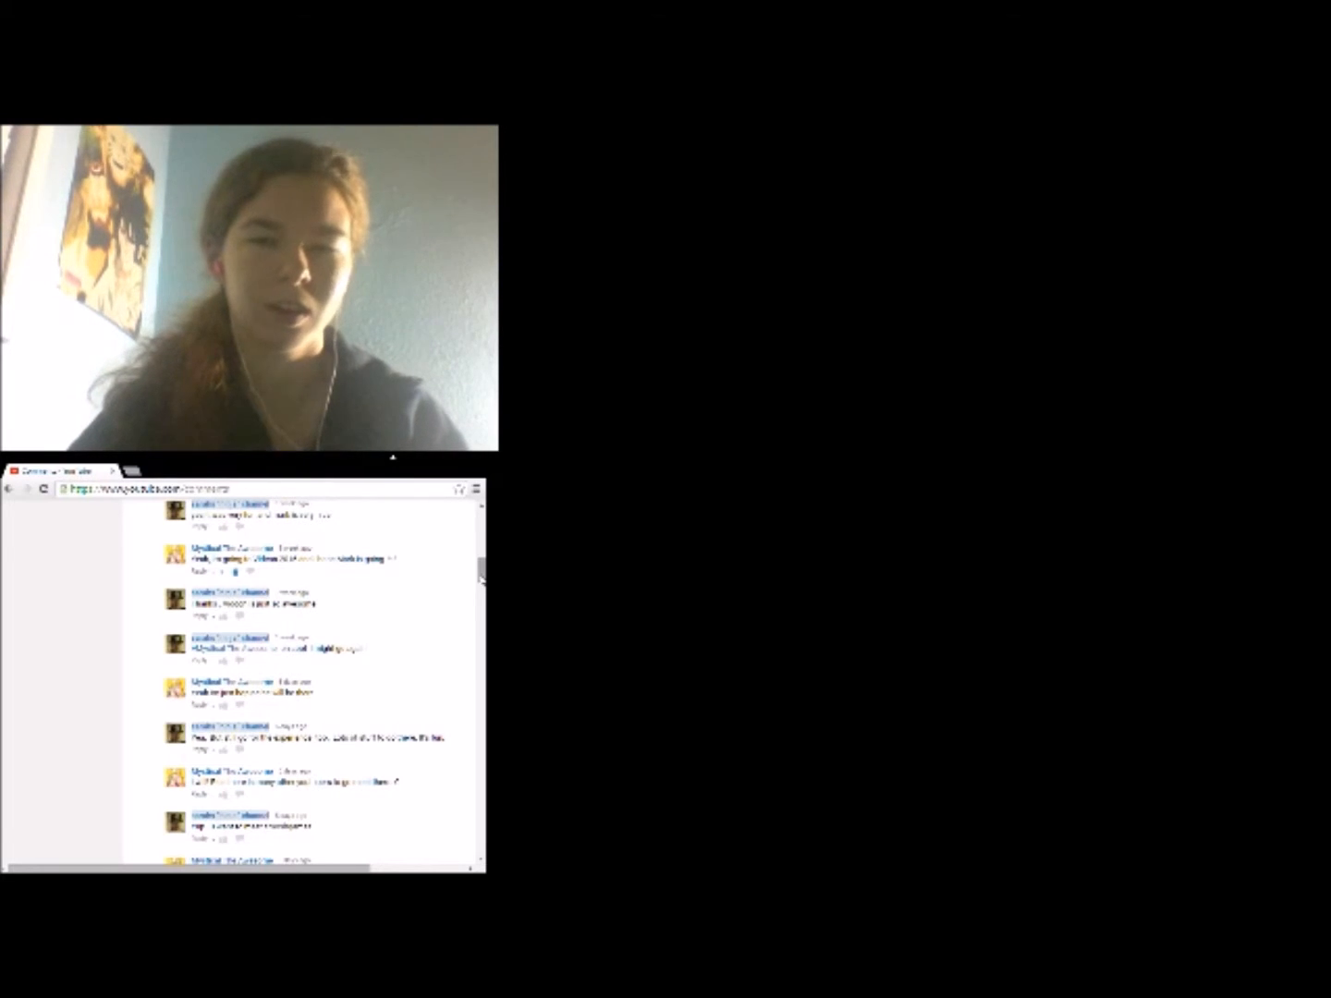
scroll(down, 3)
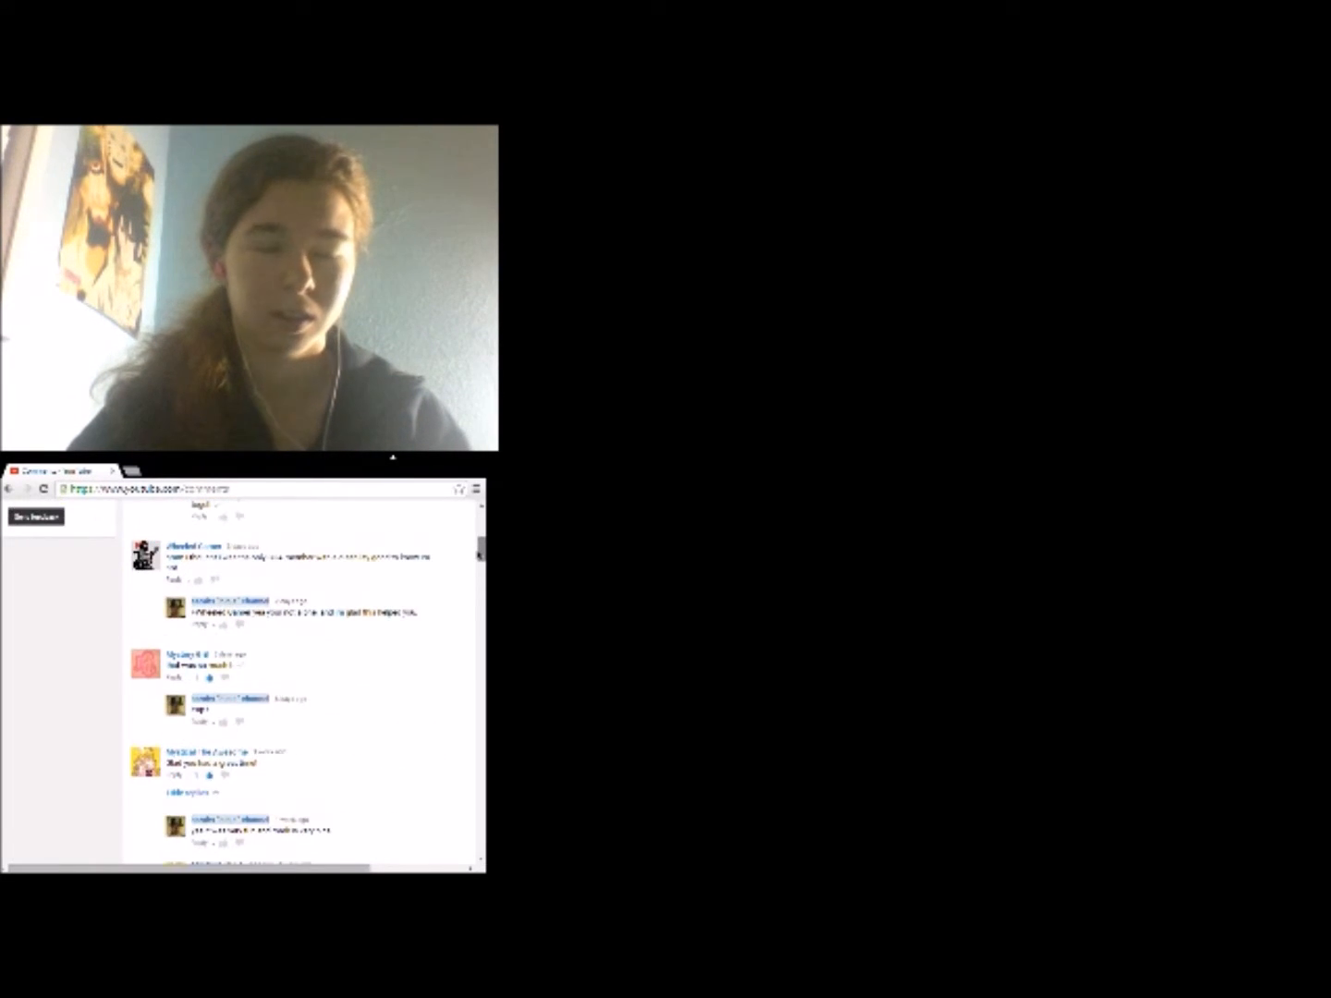